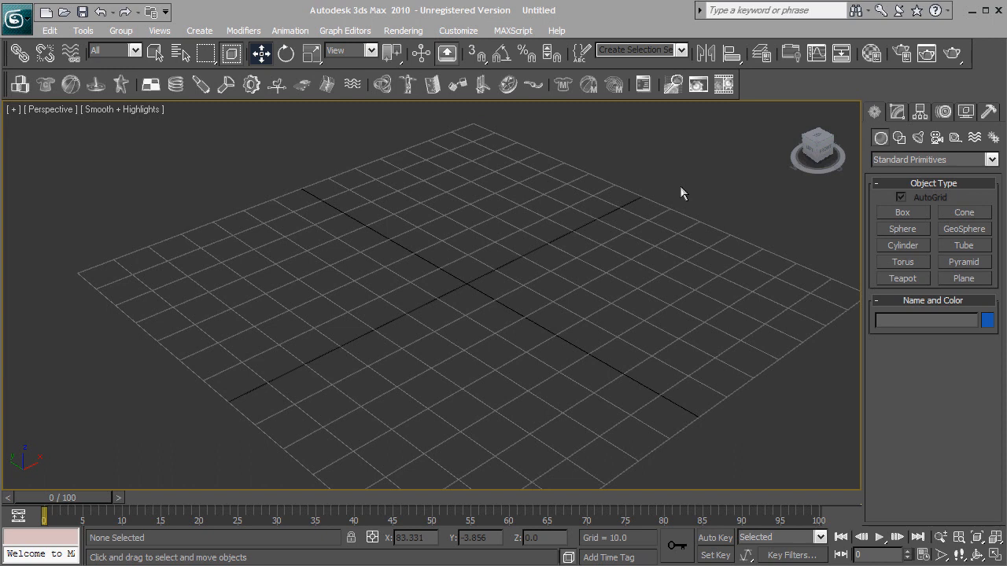
{"action": "mouse_move", "coordinate": [679, 193]}
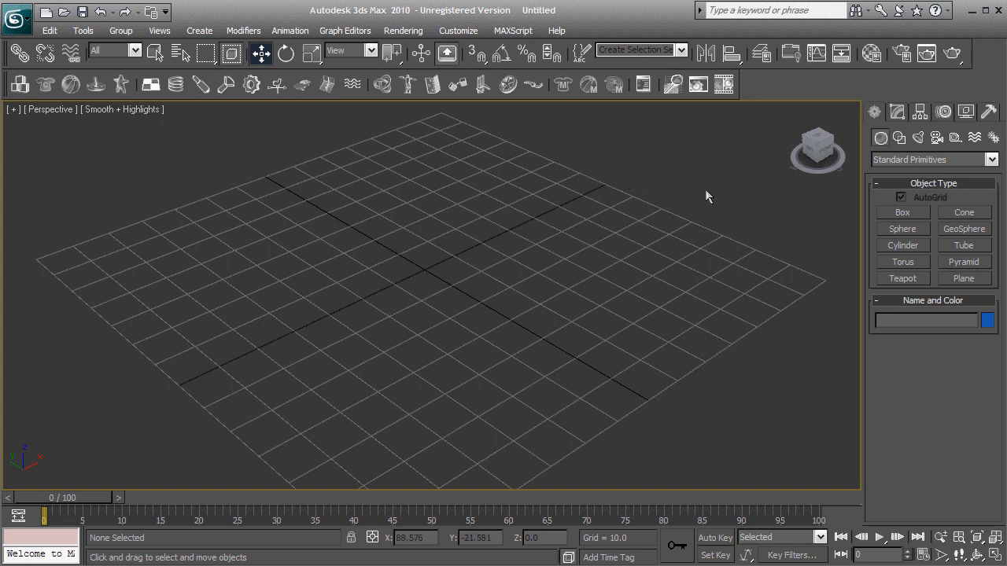
{"action": "mouse_move", "coordinate": [433, 84]}
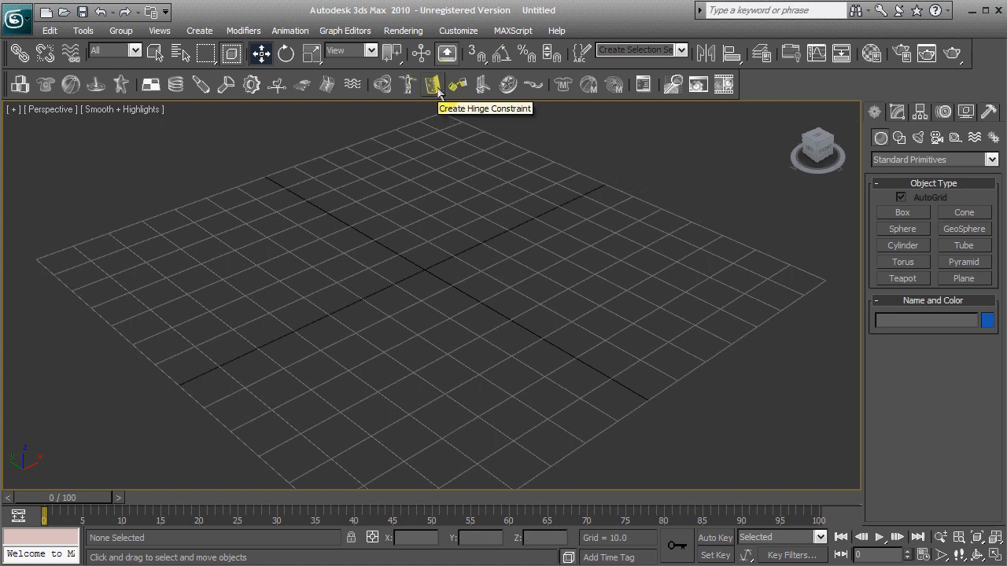
{"action": "mouse_move", "coordinate": [458, 84]}
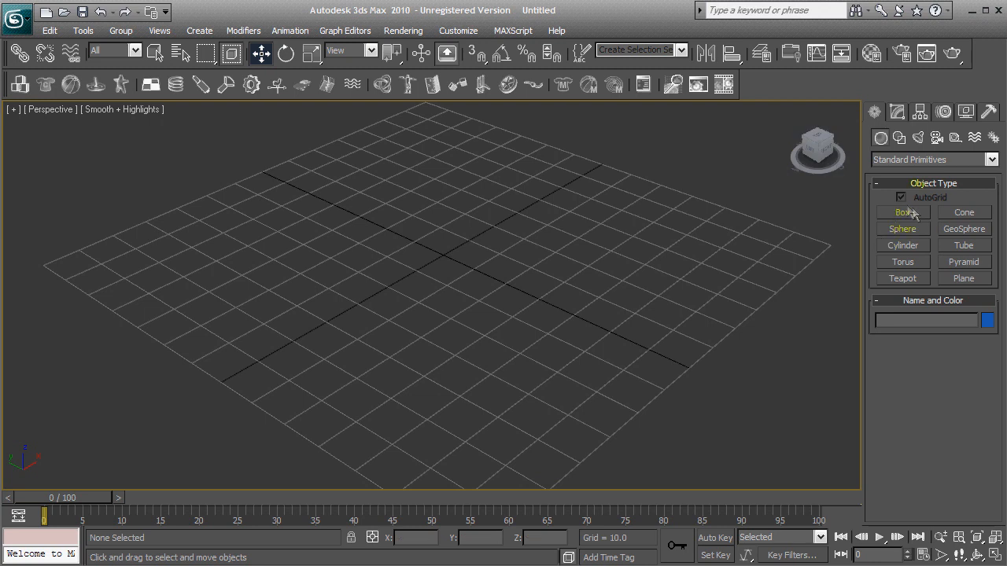
Start the Box primitive tool to build the tall post and the long thin platform.
{"action": "left_click", "coordinate": [903, 212]}
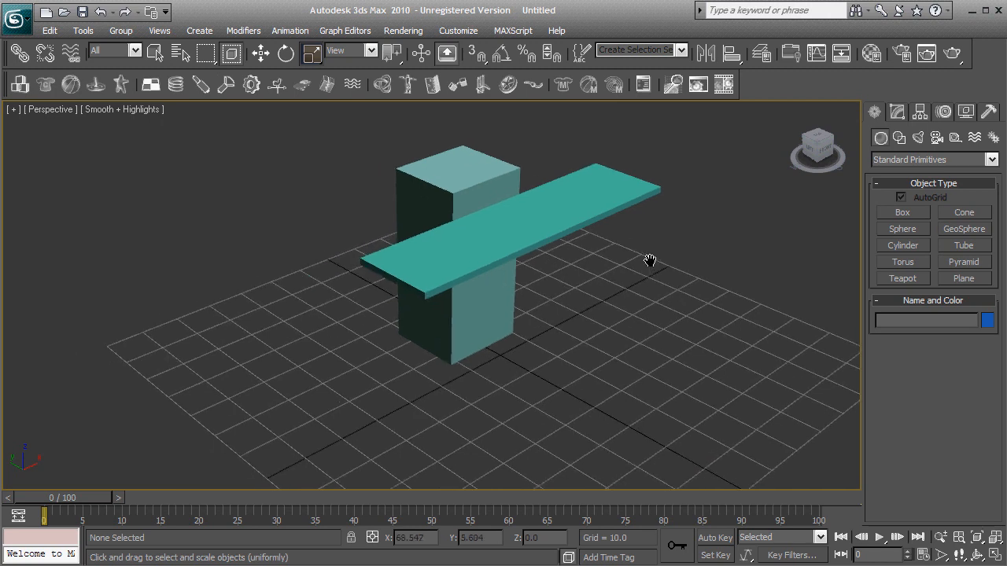
{"action": "mouse_move", "coordinate": [504, 126]}
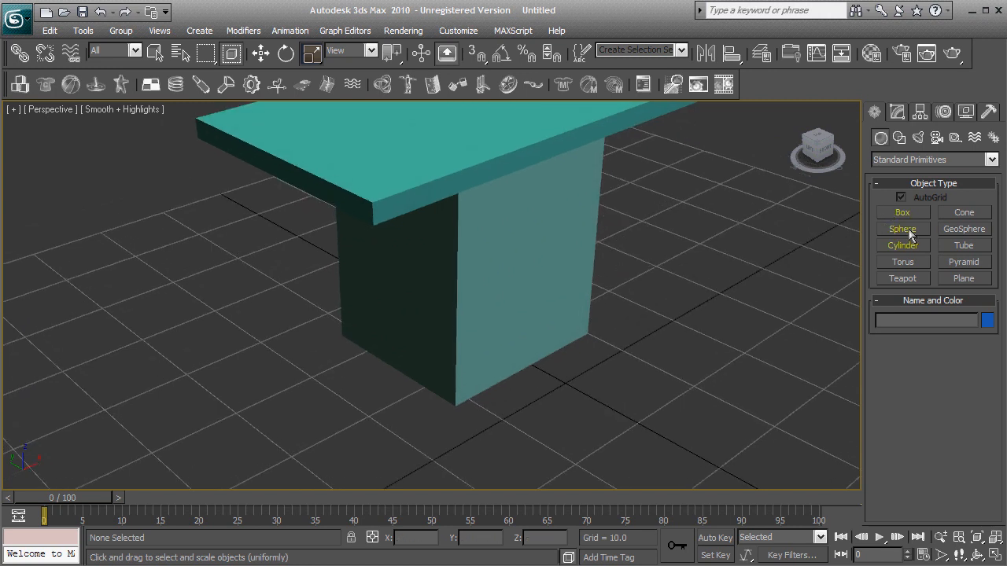
Add a small box under the platform end and a sphere above the platform.
{"action": "left_click", "coordinate": [902, 212]}
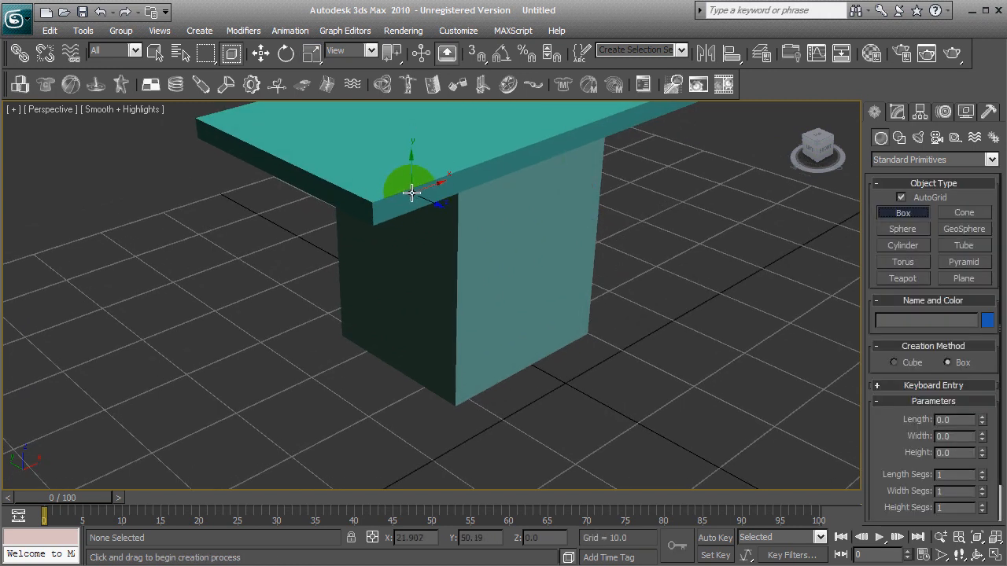
{"action": "left_click_drag", "start_coordinate": [413, 193], "coordinate": [365, 255]}
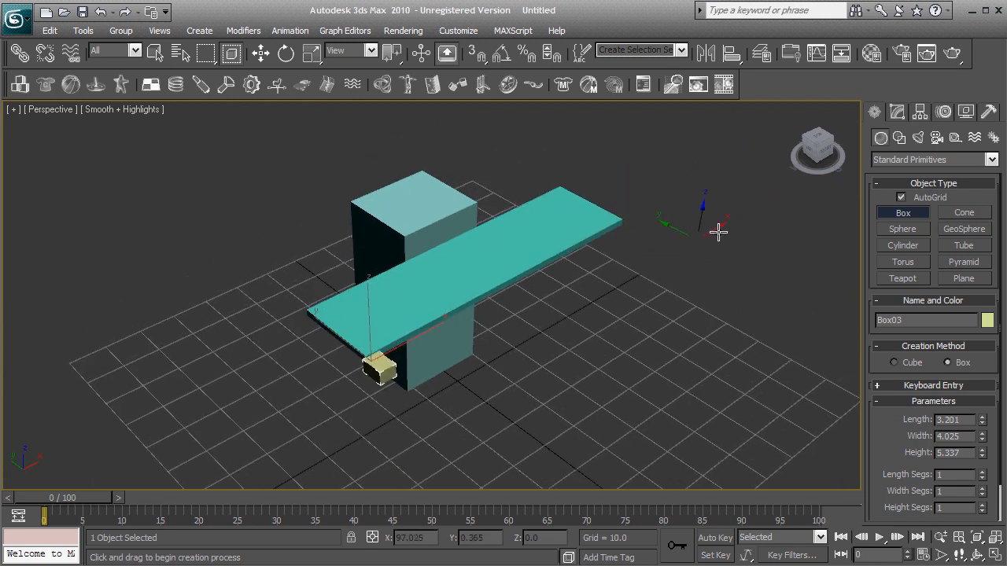
{"action": "left_click", "coordinate": [902, 229]}
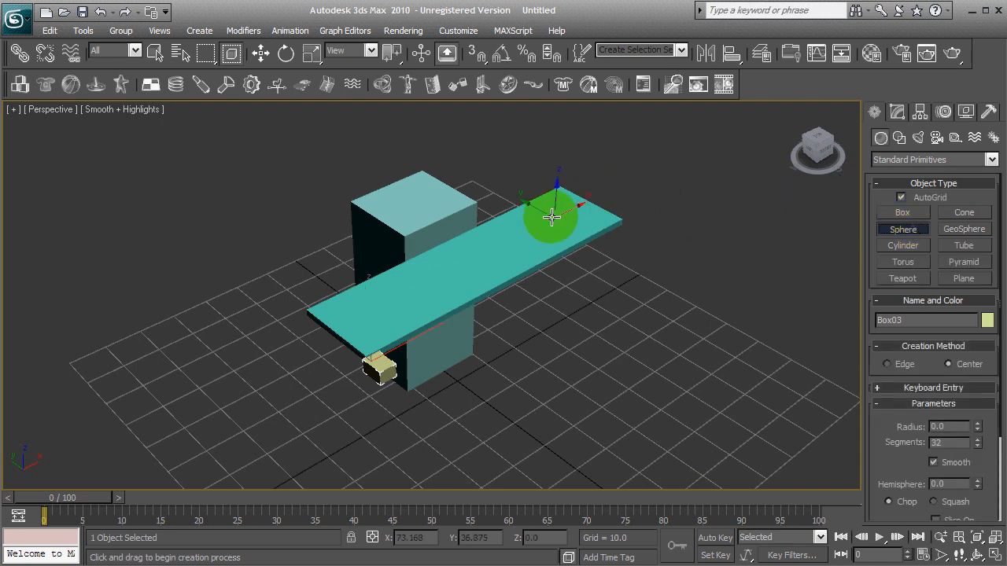
{"action": "left_click_drag", "start_coordinate": [550, 216], "coordinate": [578, 196]}
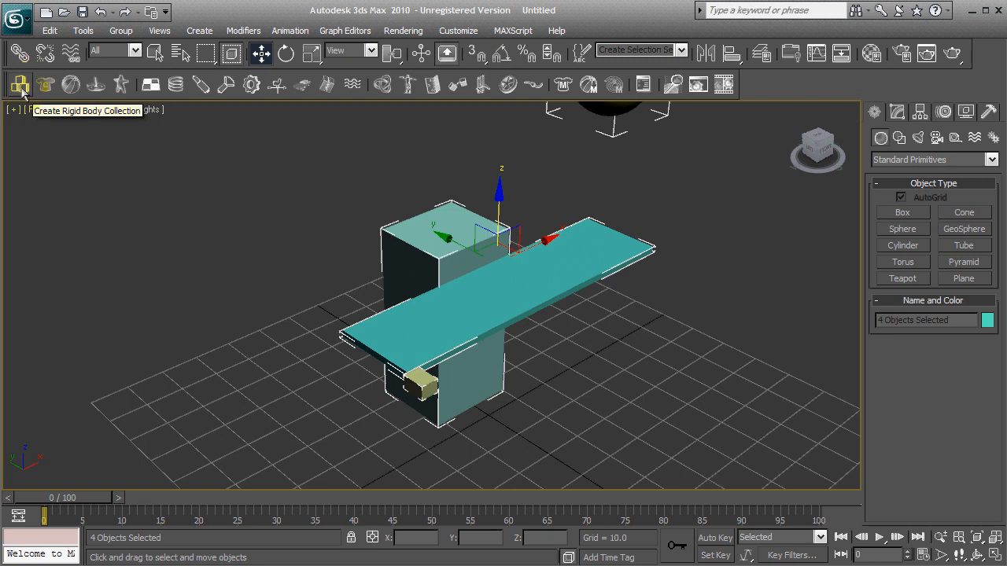
Group the four objects into a rigid body collection and place a constraint solver beside the platform.
{"action": "left_click", "coordinate": [20, 85]}
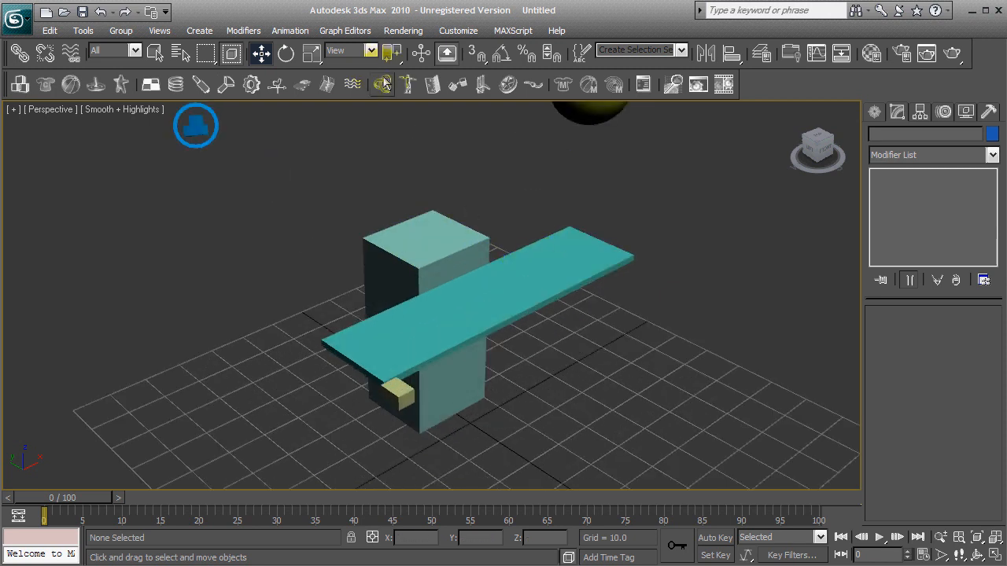
{"action": "left_click", "coordinate": [383, 84]}
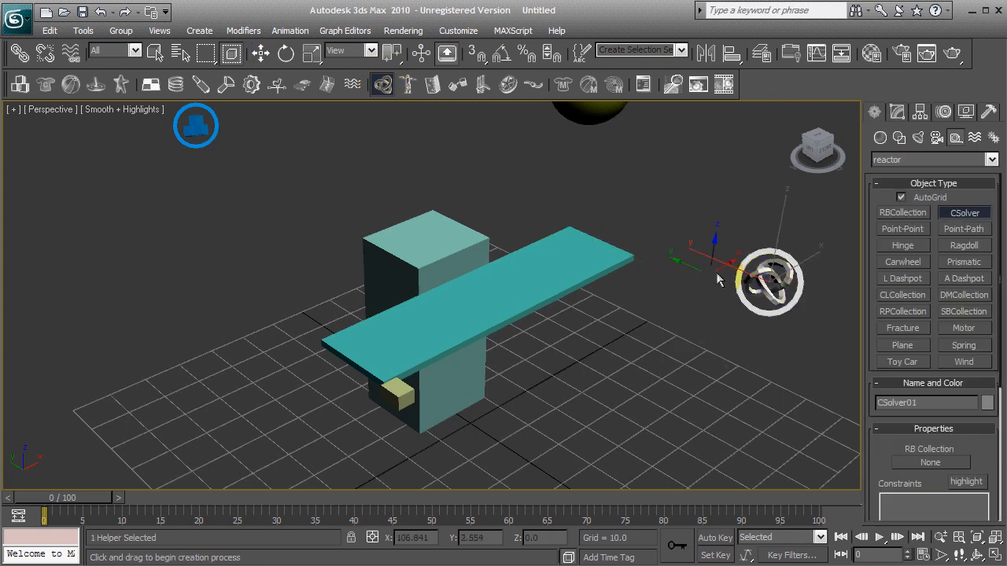
{"action": "left_click_drag", "start_coordinate": [716, 275], "coordinate": [747, 264]}
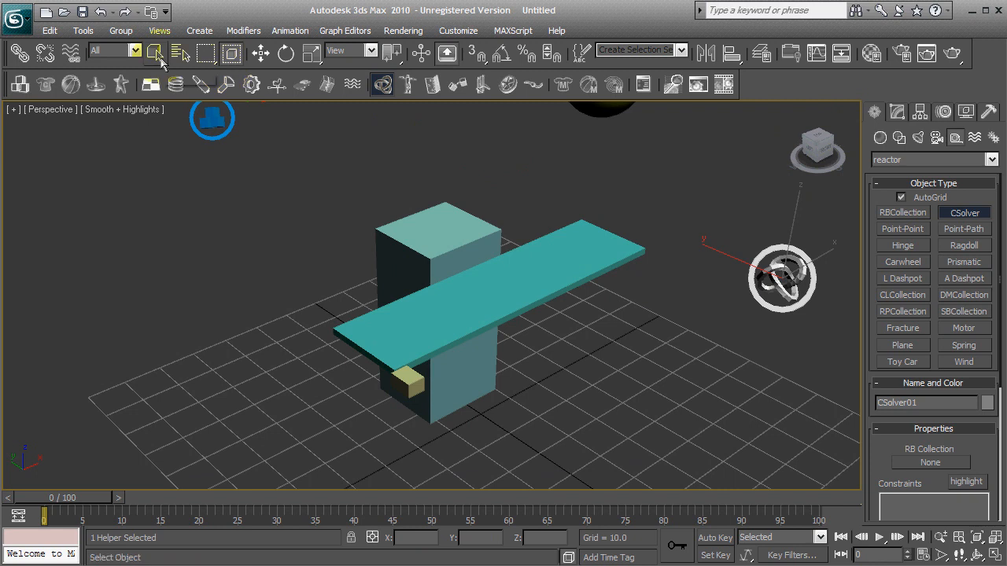
Create a hinge constraint joining the platform to the post and edit its settings.
{"action": "left_click", "coordinate": [503, 291]}
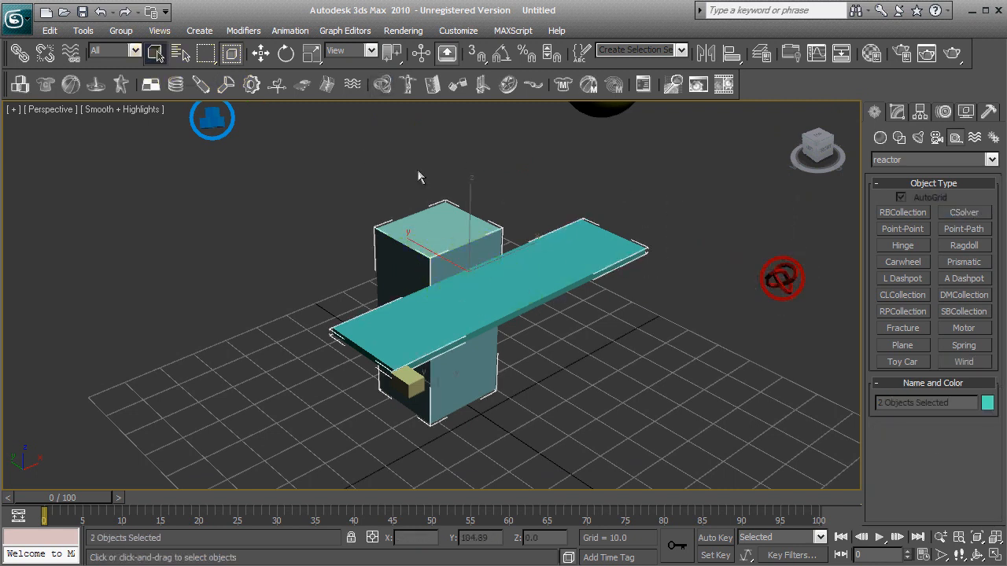
{"action": "mouse_move", "coordinate": [434, 84]}
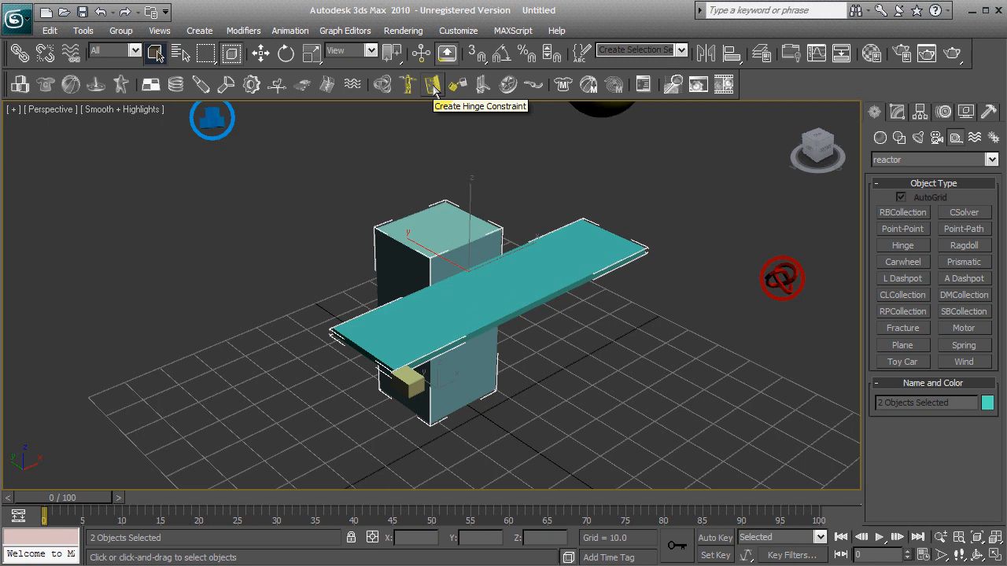
{"action": "left_click", "coordinate": [433, 84]}
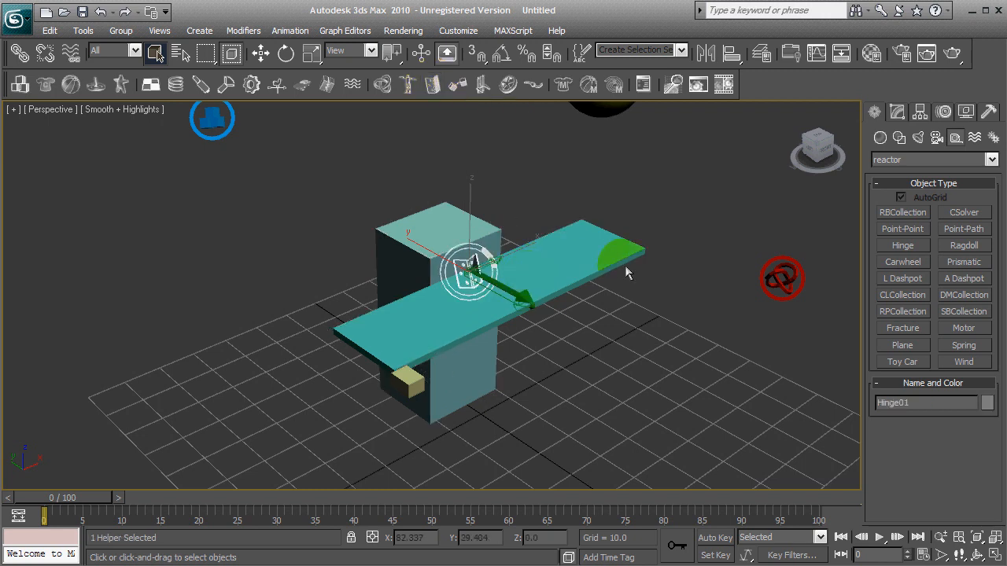
{"action": "left_click", "coordinate": [897, 111]}
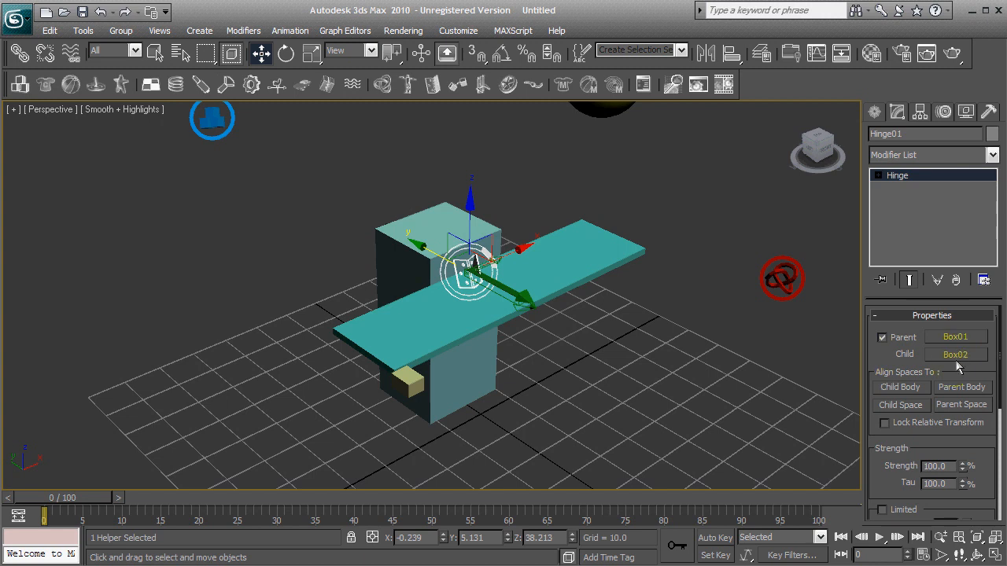
{"action": "mouse_move", "coordinate": [614, 327]}
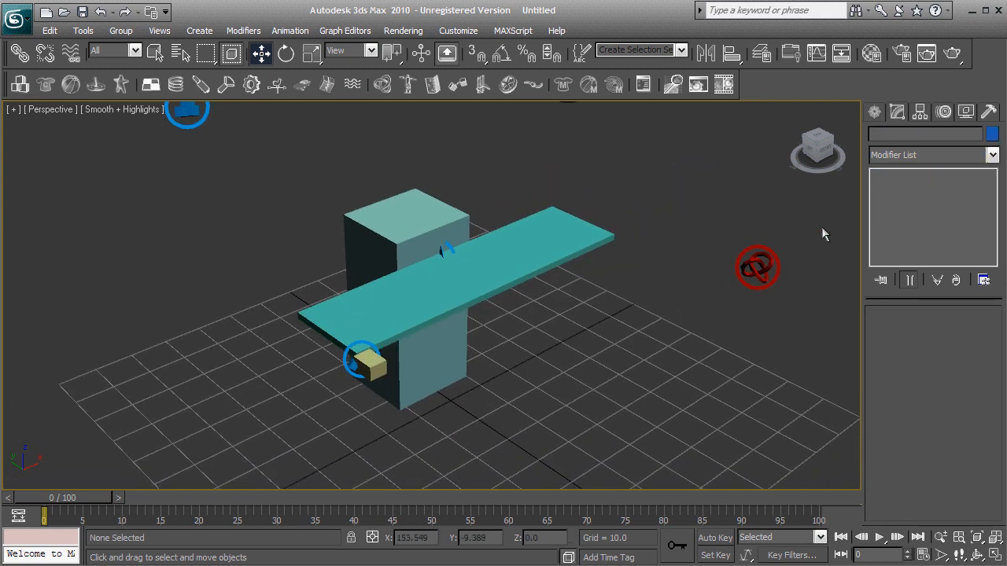
Add the hinge and point-to-point constraints to the constraint solver.
{"action": "left_click", "coordinate": [757, 266]}
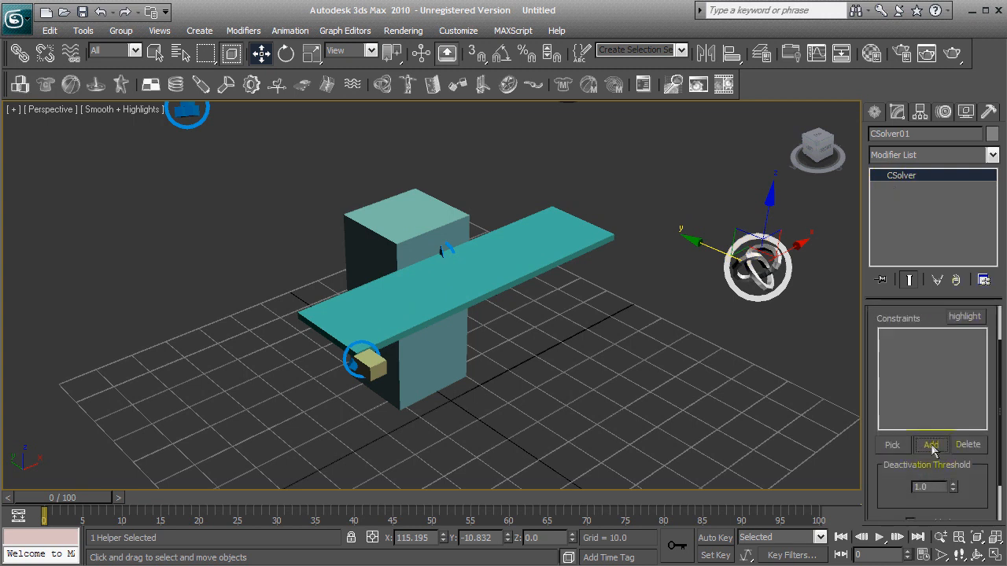
{"action": "left_click", "coordinate": [931, 444]}
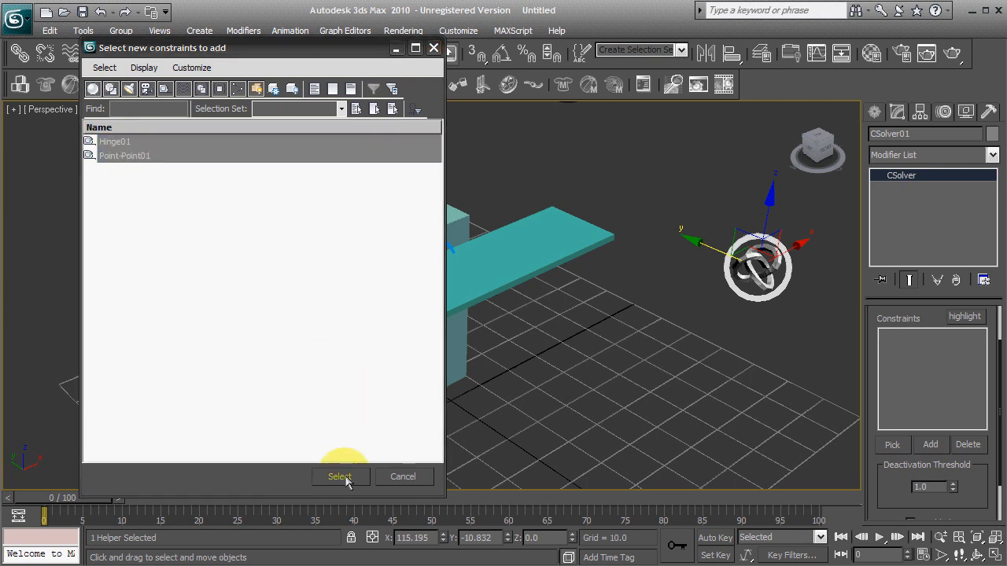
{"action": "left_click", "coordinate": [340, 477]}
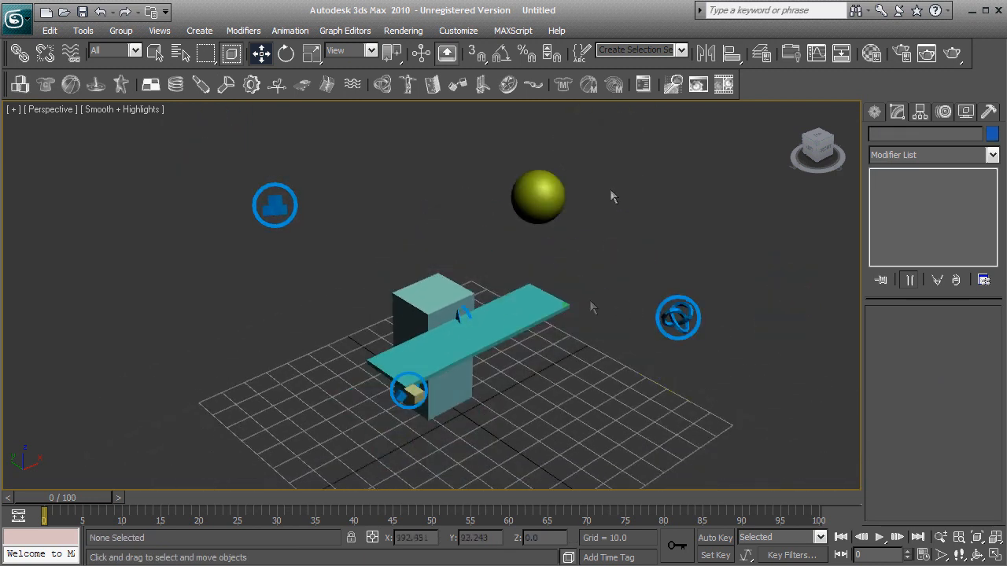
{"action": "mouse_move", "coordinate": [527, 193]}
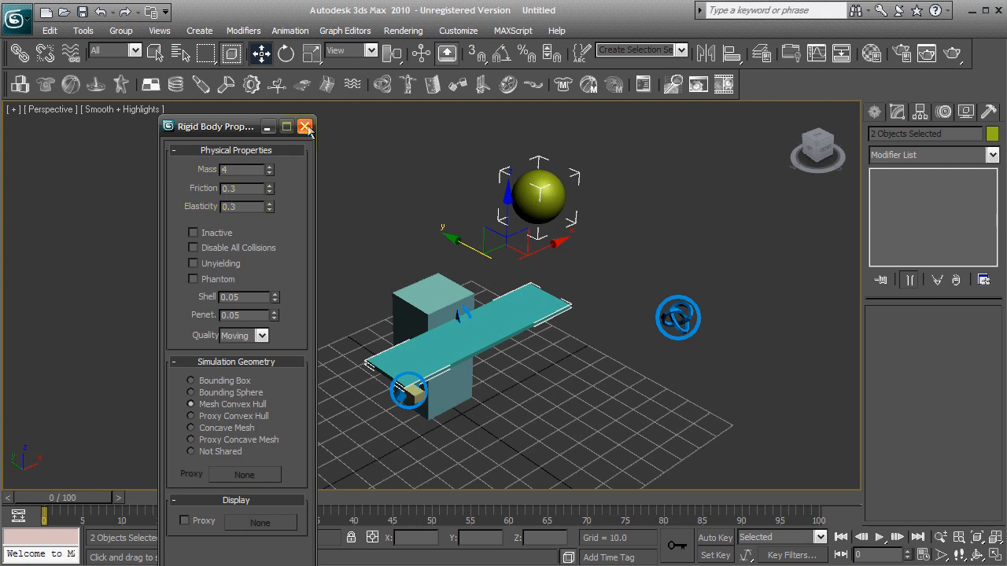
Set the small yellow box's rigid body mass to 2.0 in its properties.
{"action": "left_click", "coordinate": [306, 126]}
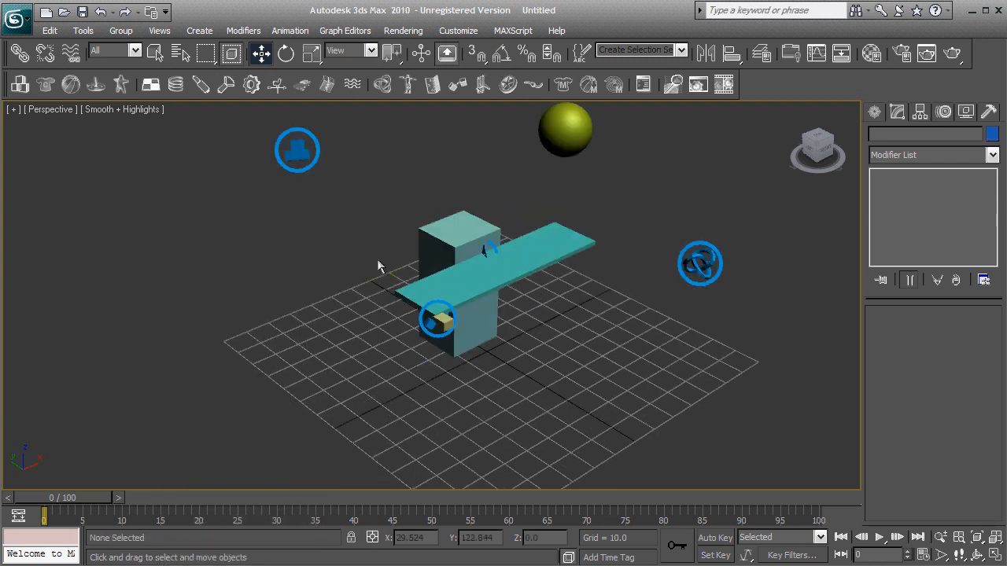
{"action": "left_click", "coordinate": [437, 319]}
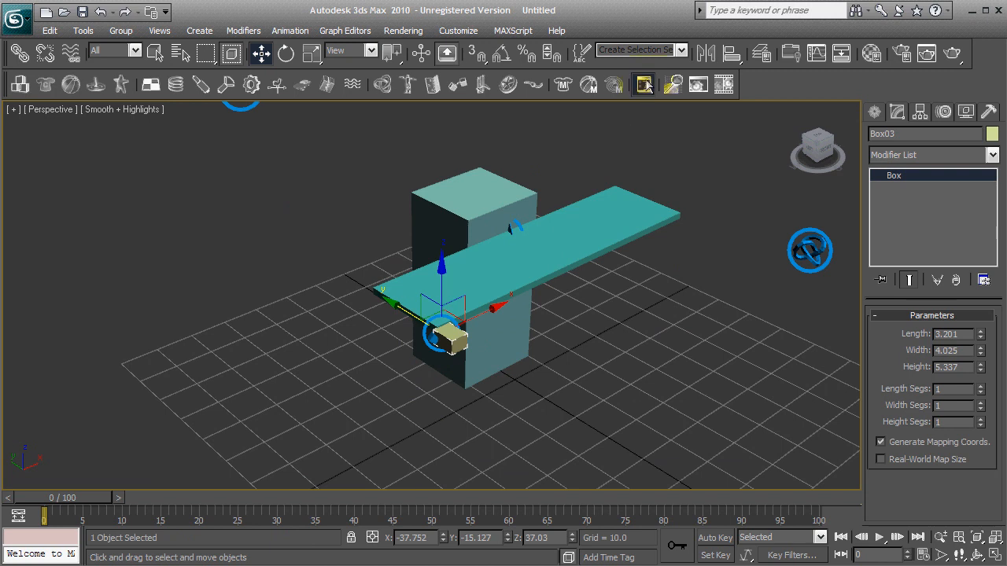
{"action": "left_click", "coordinate": [644, 84]}
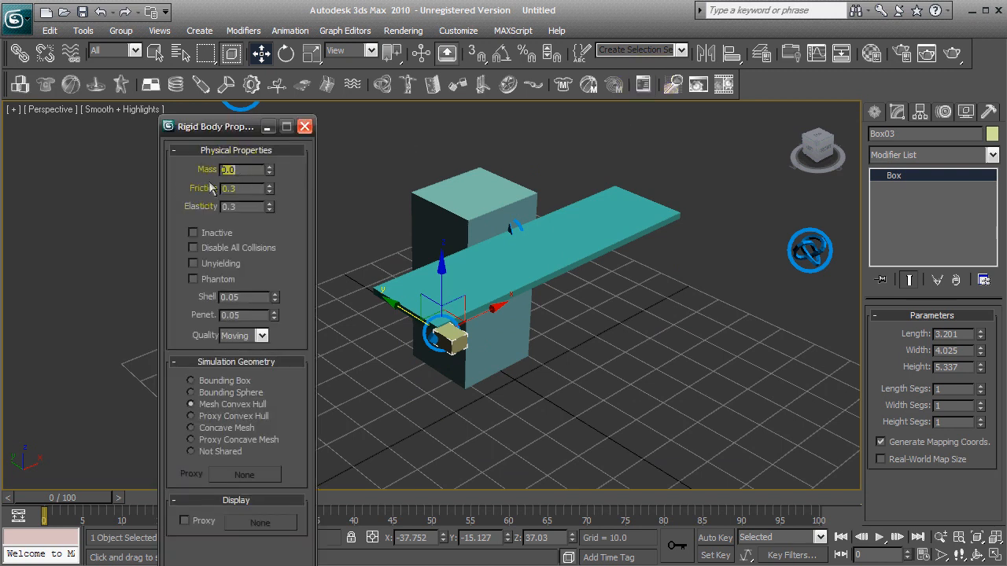
{"action": "left_click", "coordinate": [305, 126]}
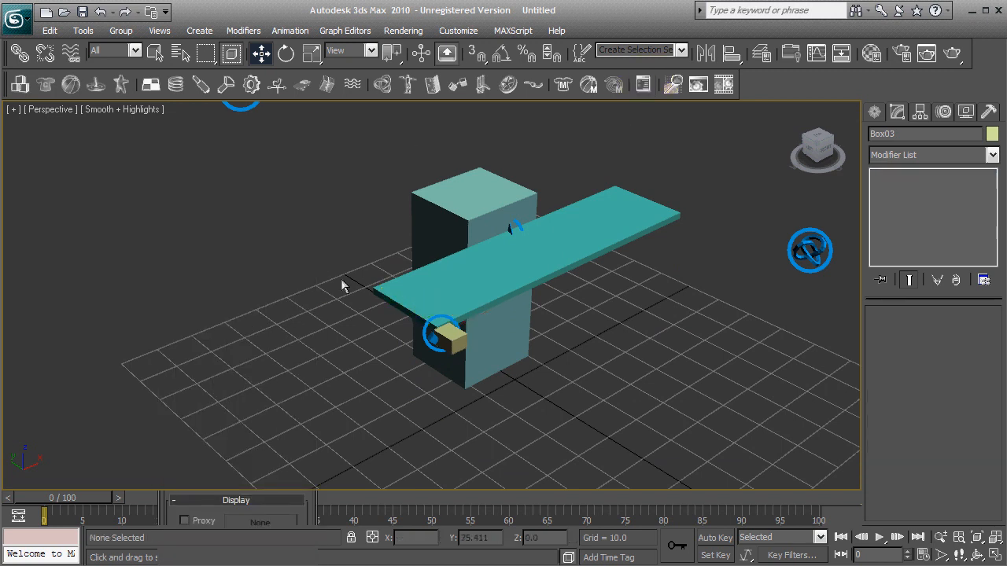
{"action": "right_click", "coordinate": [445, 335]}
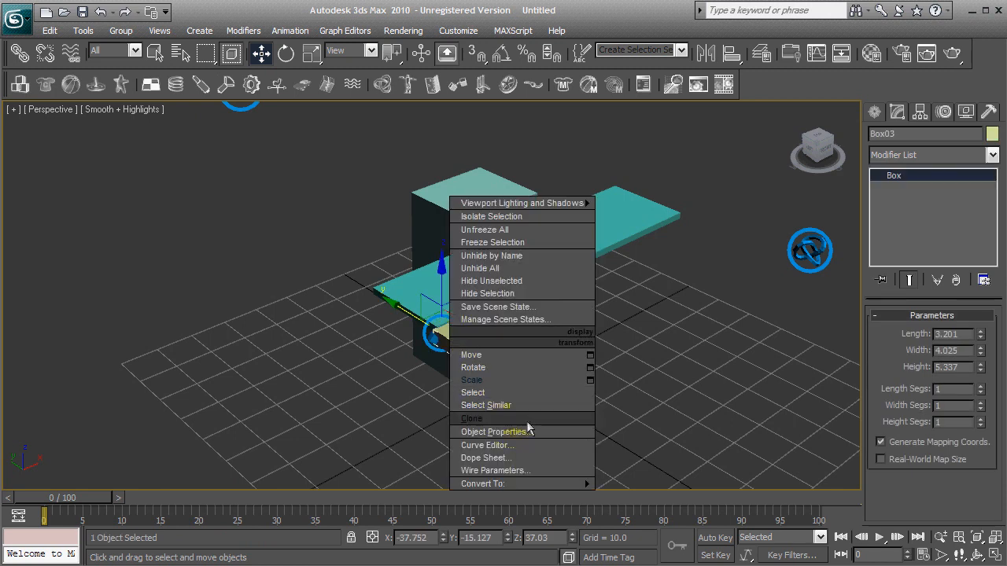
{"action": "left_click", "coordinate": [482, 484]}
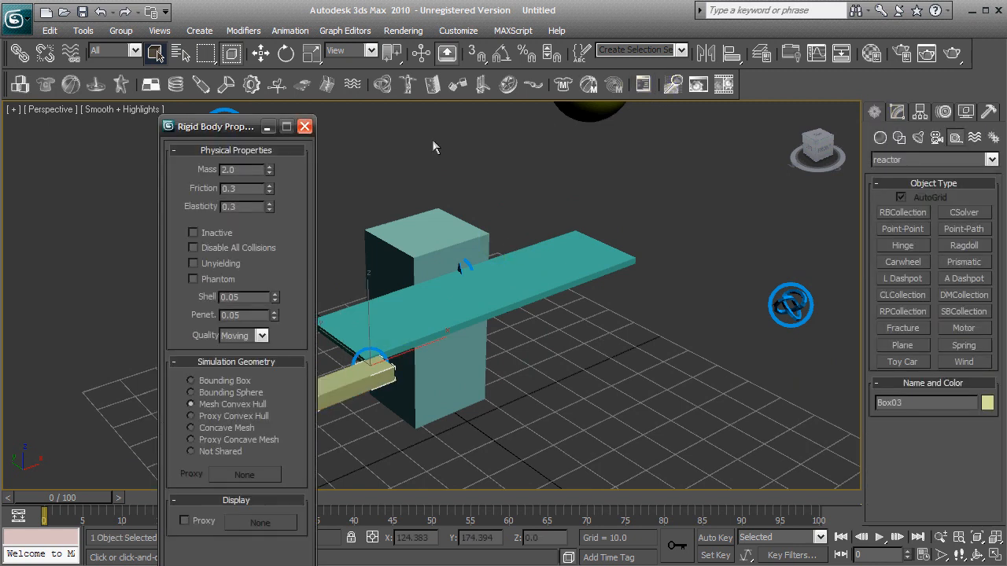
{"action": "left_click", "coordinate": [305, 126]}
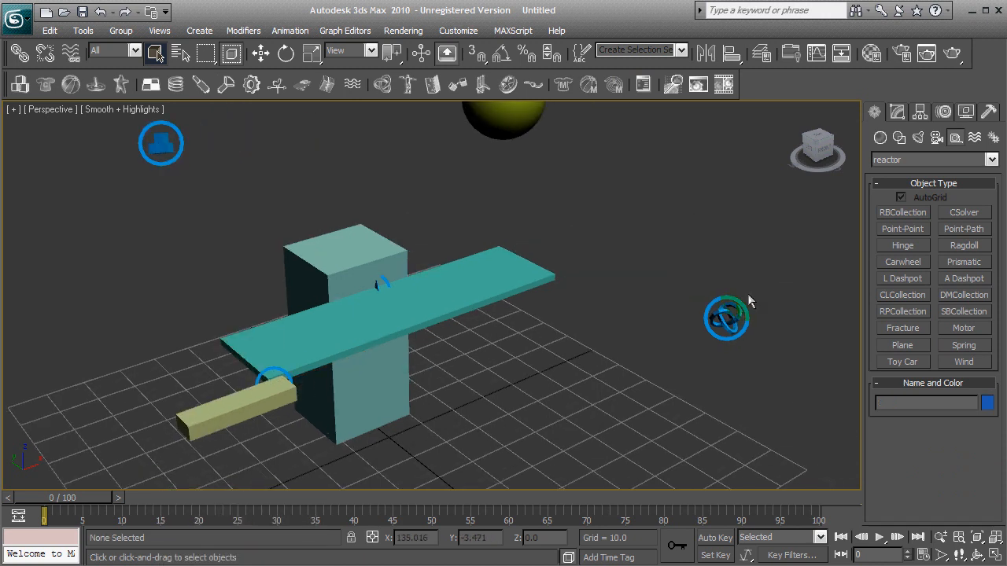
Select CSolver01 and open the reactor utility to preview the simulation in a window.
{"action": "left_click", "coordinate": [963, 211]}
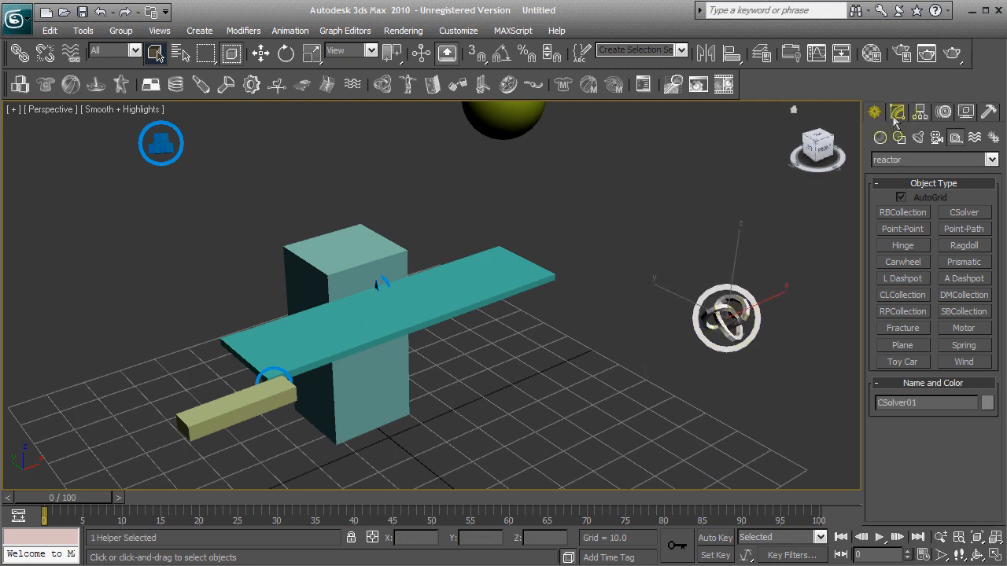
{"action": "left_click", "coordinate": [897, 111]}
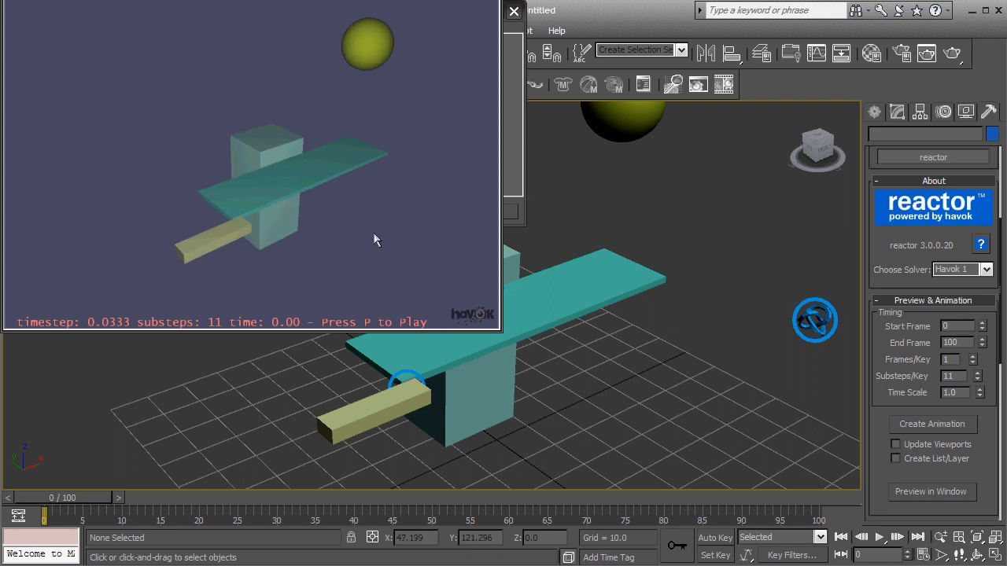
Play the Havok preview so the platform topples, then close the preview and Reactor Messages.
{"action": "key", "text": "p"}
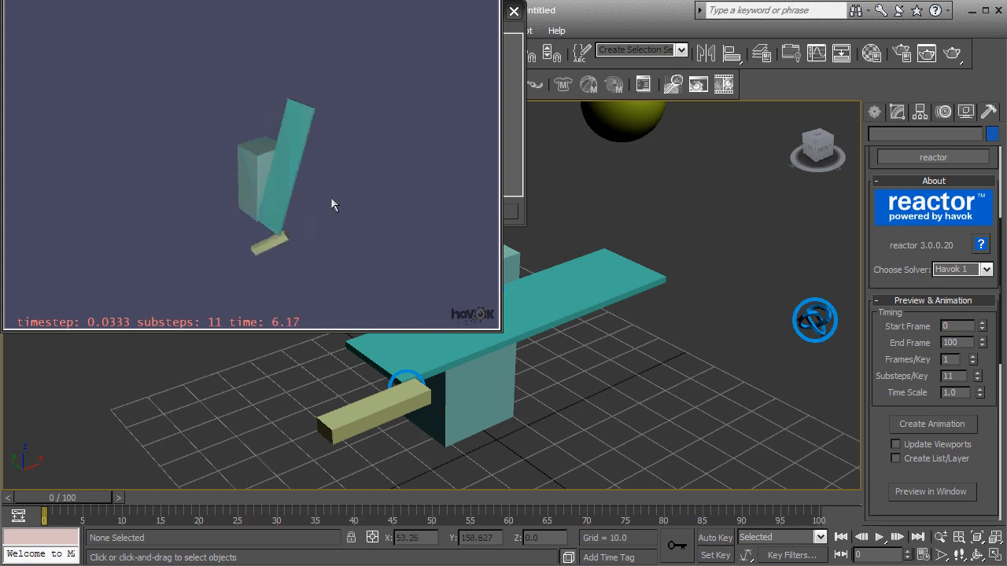
{"action": "left_click", "coordinate": [513, 11]}
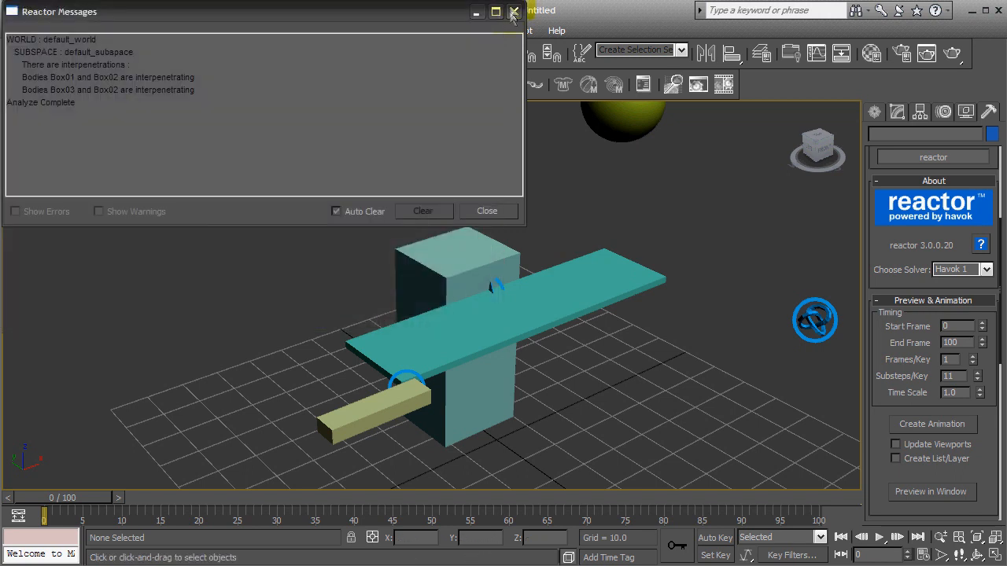
{"action": "left_click", "coordinate": [513, 11]}
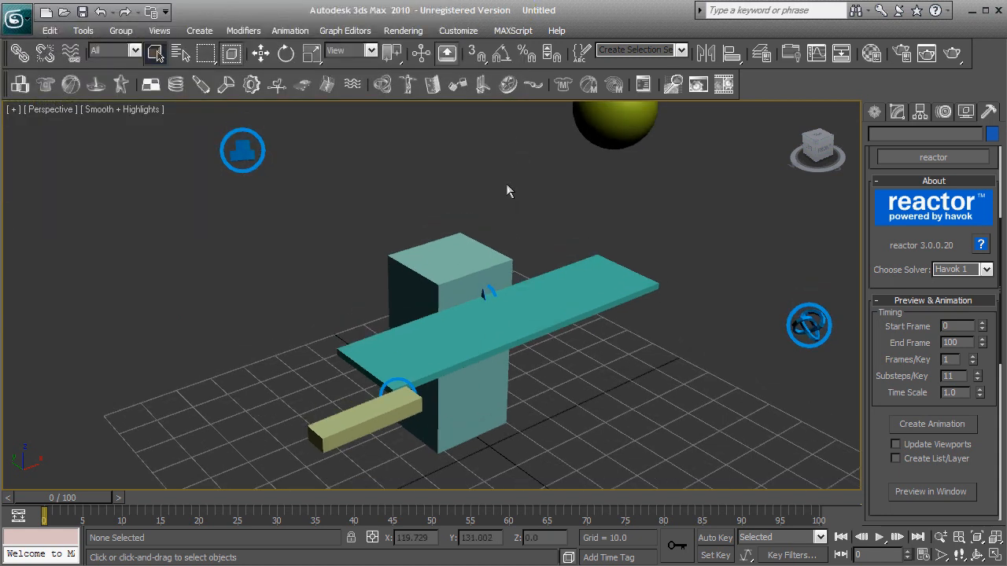
Select Hinge01 and scroll through its properties to review the constraint settings.
{"action": "left_click", "coordinate": [491, 295]}
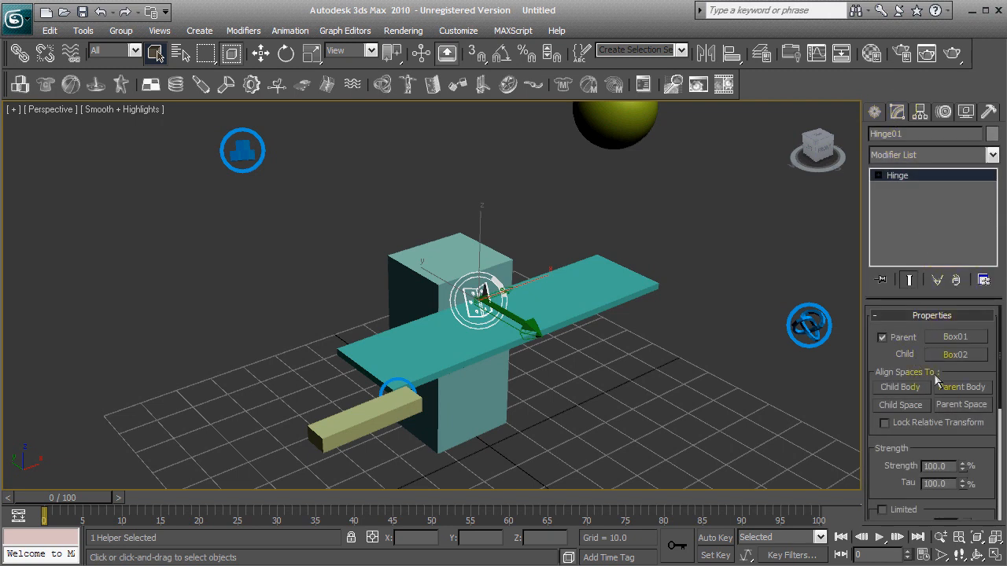
{"action": "scroll", "scroll_direction": "down", "scroll_amount": 3}
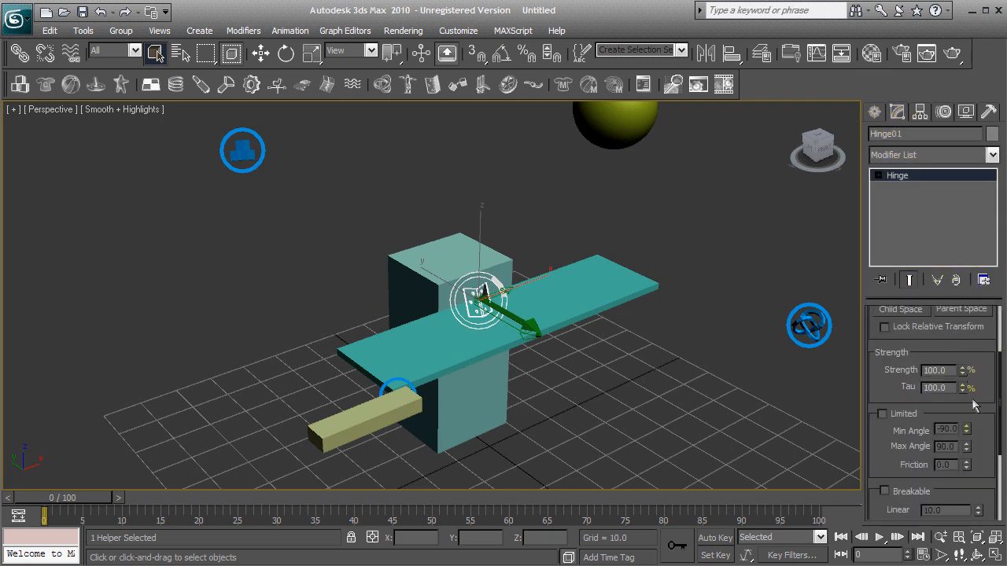
{"action": "scroll", "scroll_direction": "down", "scroll_amount": 3}
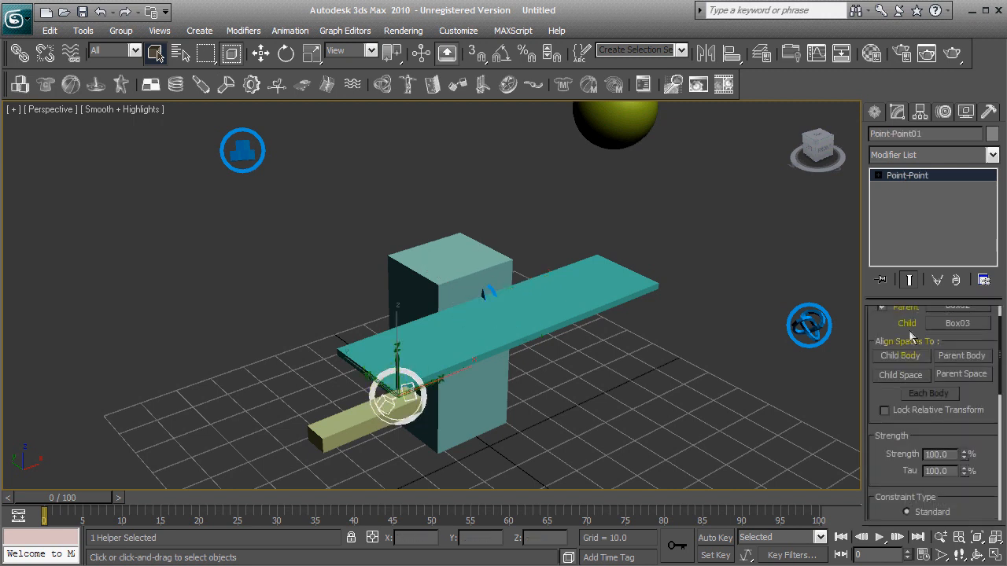
{"action": "scroll", "scroll_direction": "down", "scroll_amount": 3}
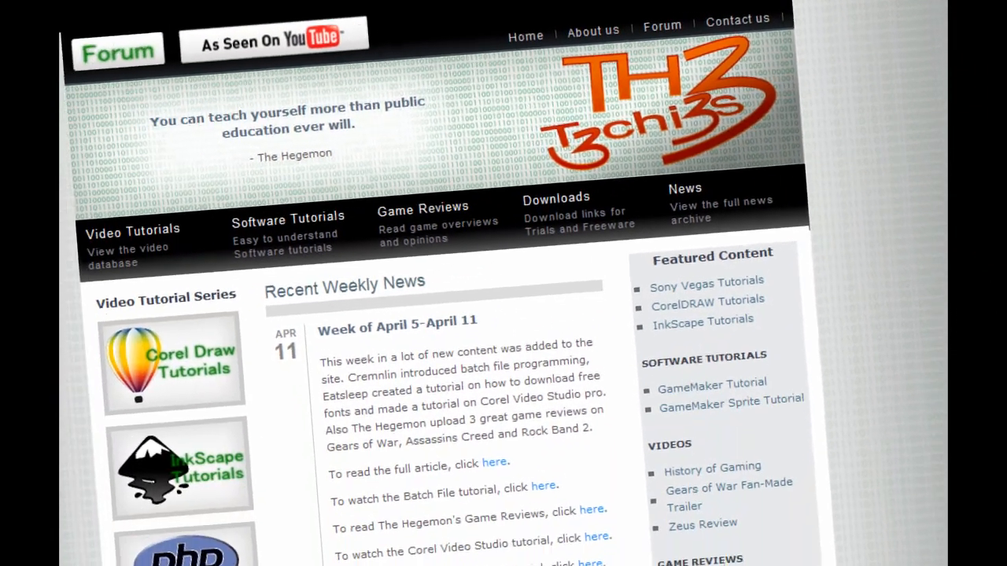
{"action": "scroll", "scroll_direction": "down", "scroll_amount": 3}
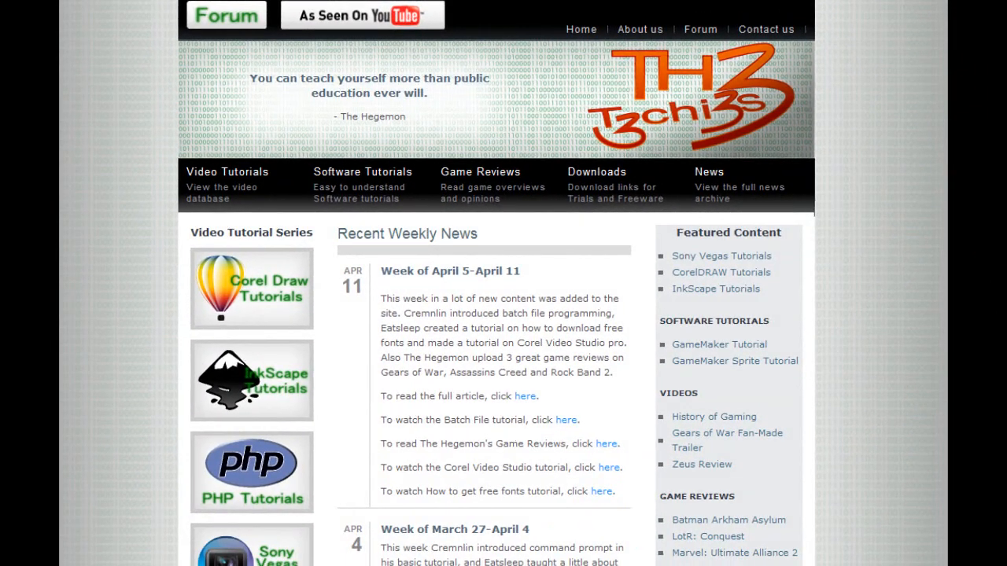